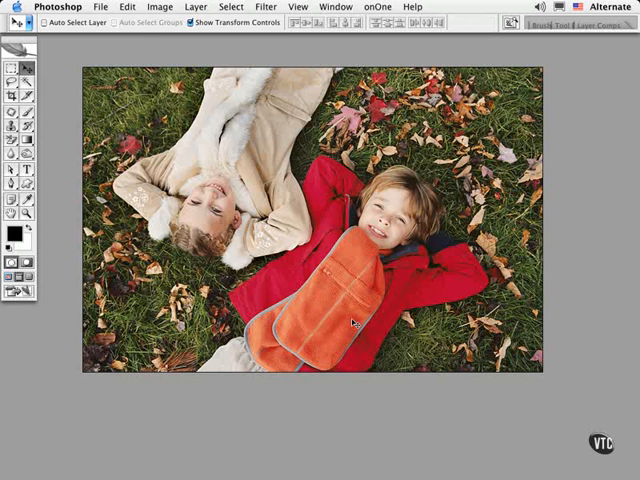
# Review the General preferences pane, leaving history logging to a text file unchanged
pyautogui.click(56, 6)
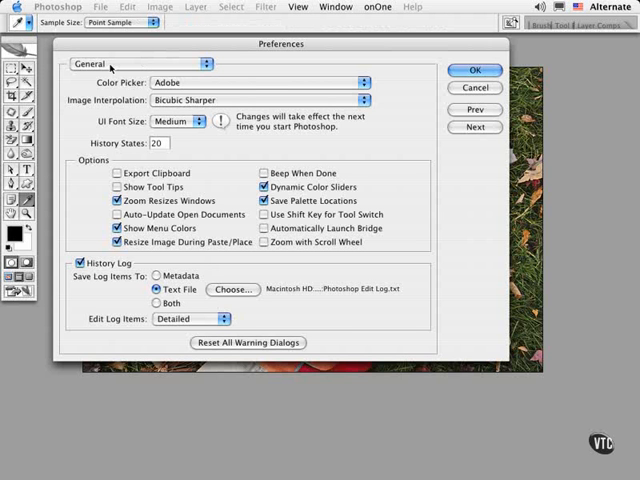
pyautogui.moveTo(148, 100)
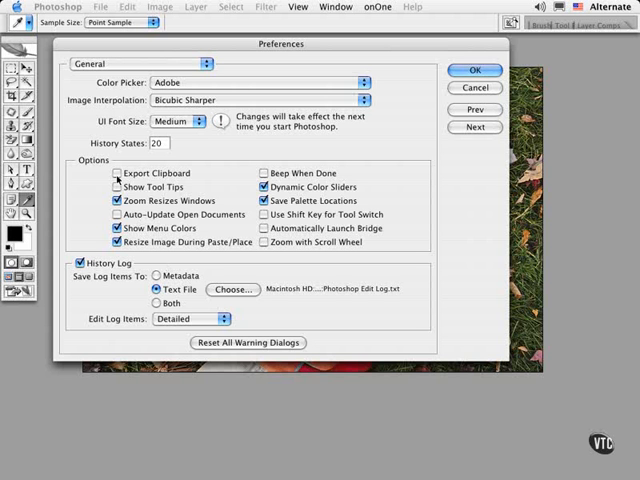
pyautogui.click(116, 200)
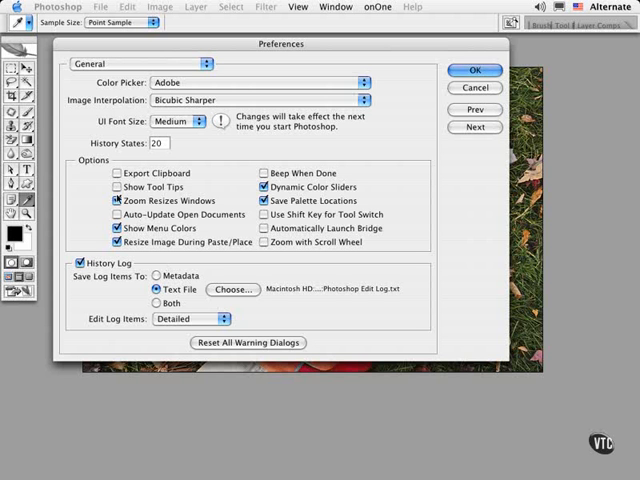
pyautogui.click(116, 200)
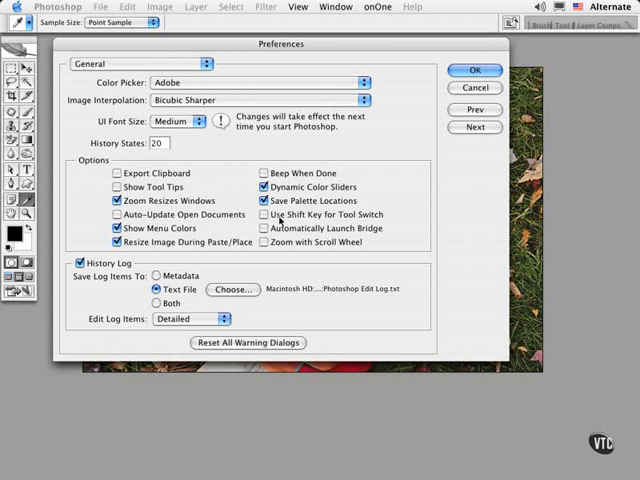
pyautogui.moveTo(444, 158)
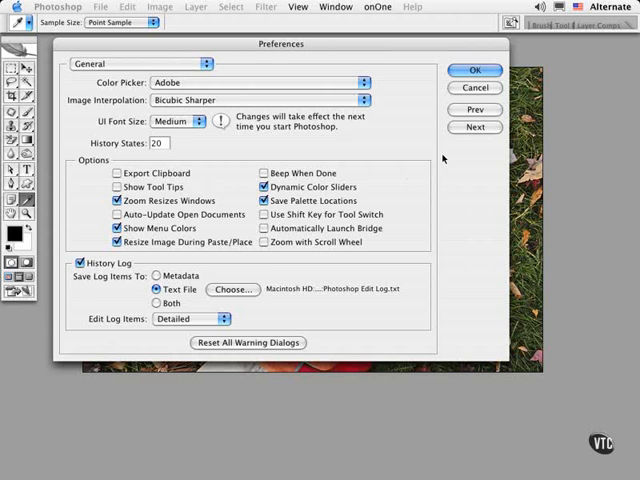
# Review the Maximize PSD and PSB File Compatibility choices in File Handling
pyautogui.click(476, 128)
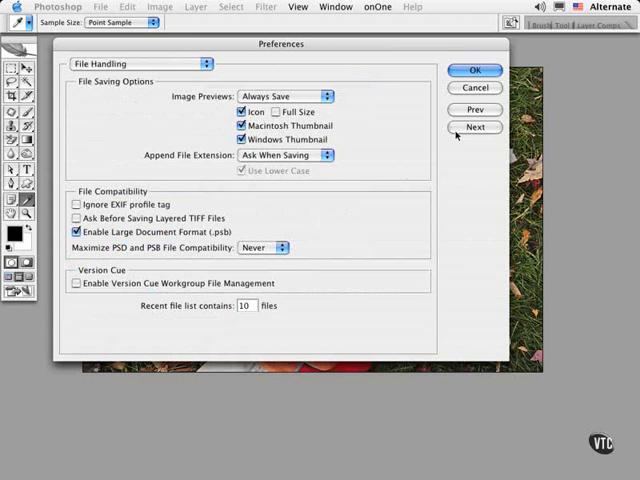
pyautogui.moveTo(104, 76)
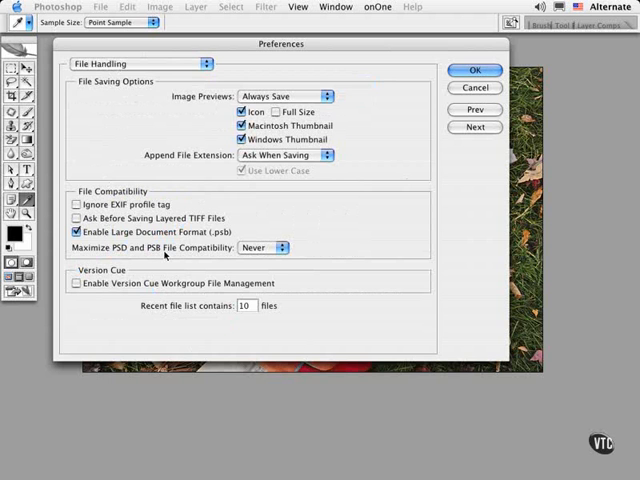
pyautogui.click(264, 246)
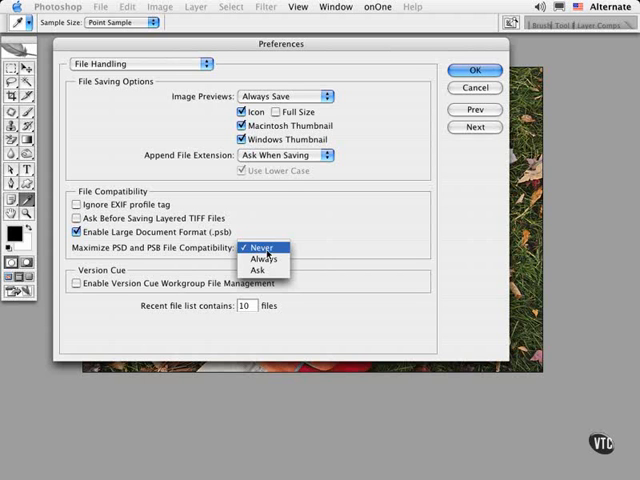
pyautogui.moveTo(258, 270)
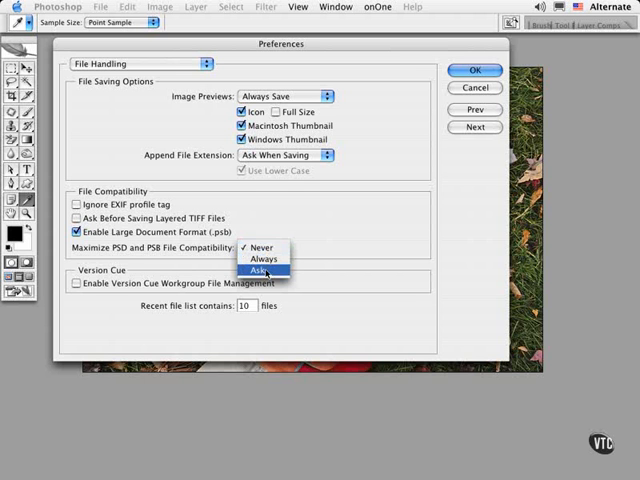
pyautogui.moveTo(262, 246)
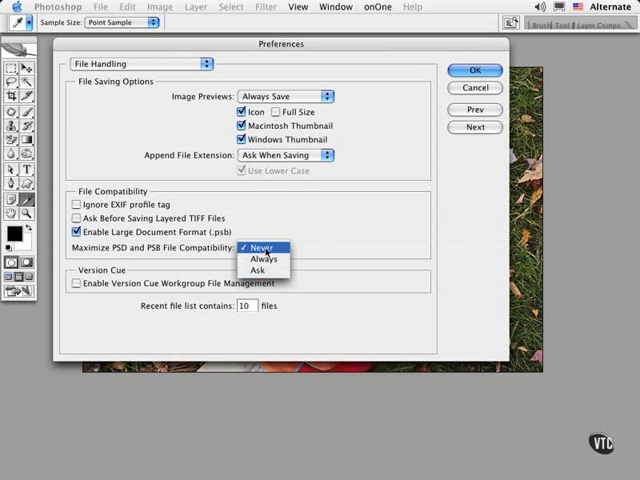
# Set painting cursors to Full Size Brush Tip in Display & Cursors
pyautogui.click(476, 128)
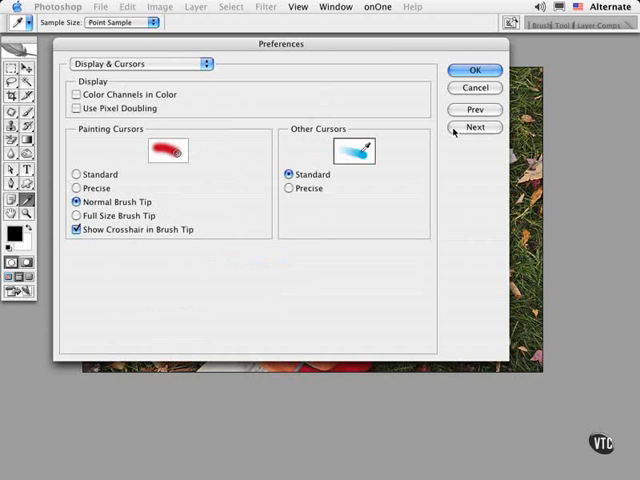
pyautogui.moveTo(148, 96)
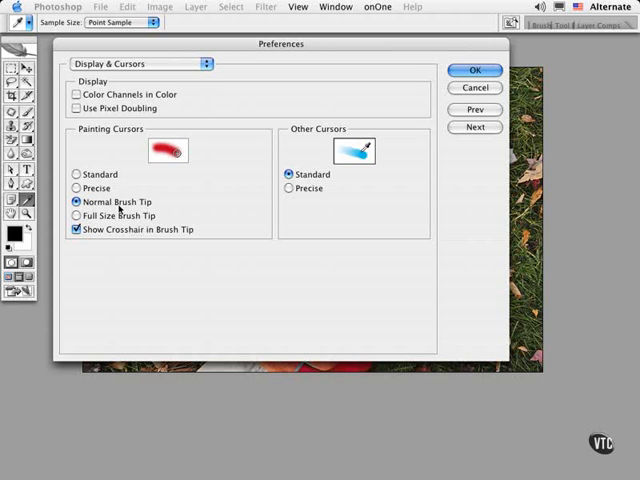
pyautogui.moveTo(108, 236)
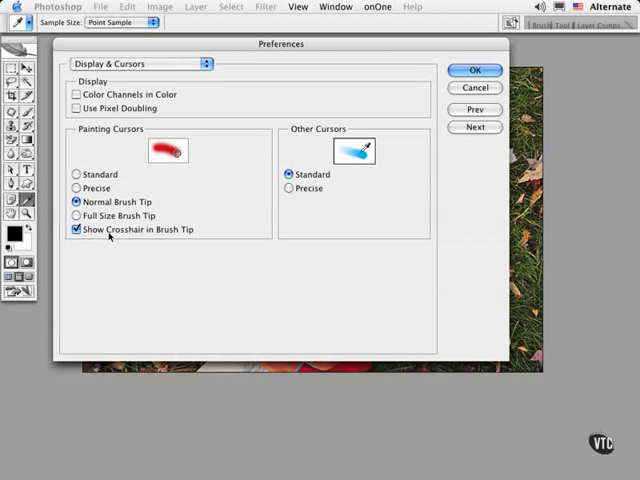
pyautogui.moveTo(156, 130)
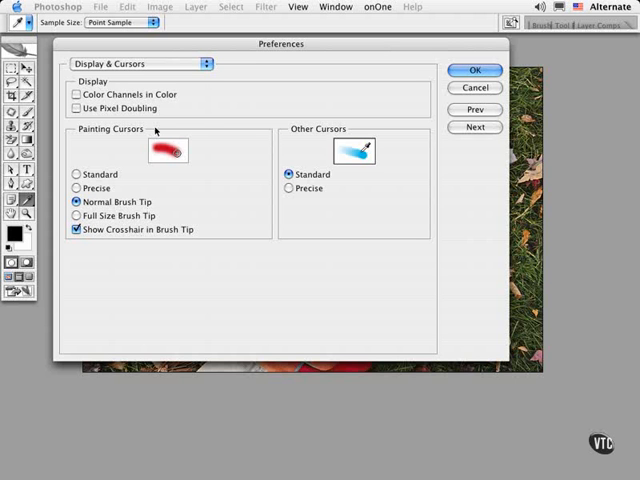
pyautogui.moveTo(298, 160)
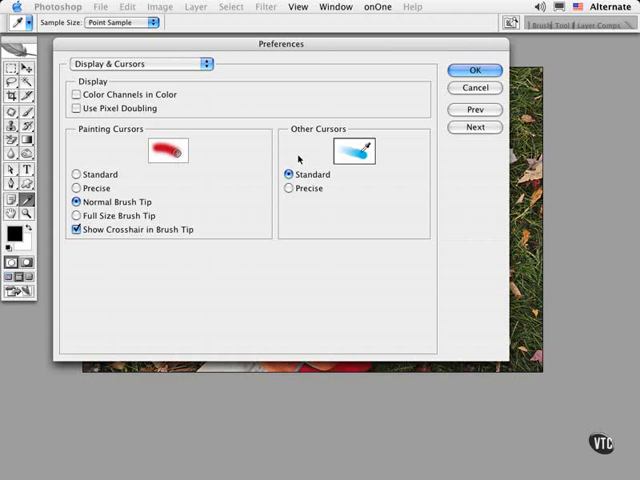
pyautogui.moveTo(318, 190)
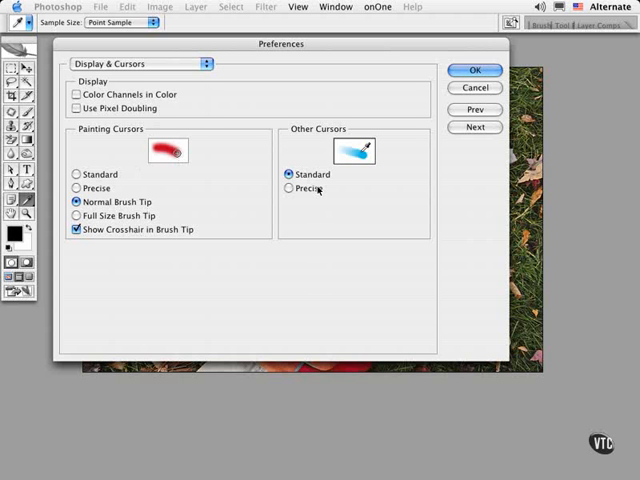
pyautogui.moveTo(108, 216)
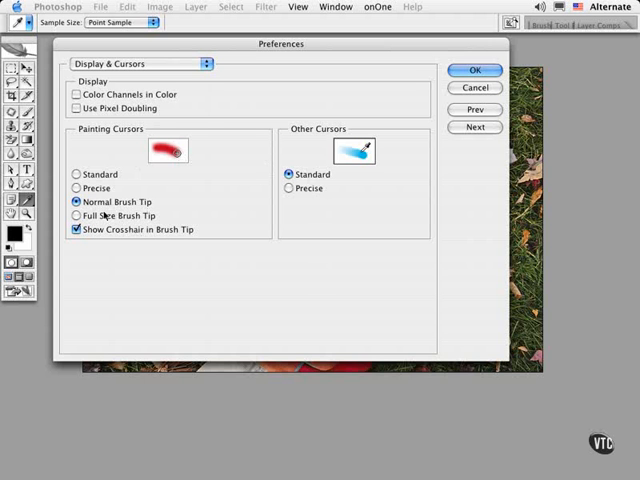
pyautogui.moveTo(108, 236)
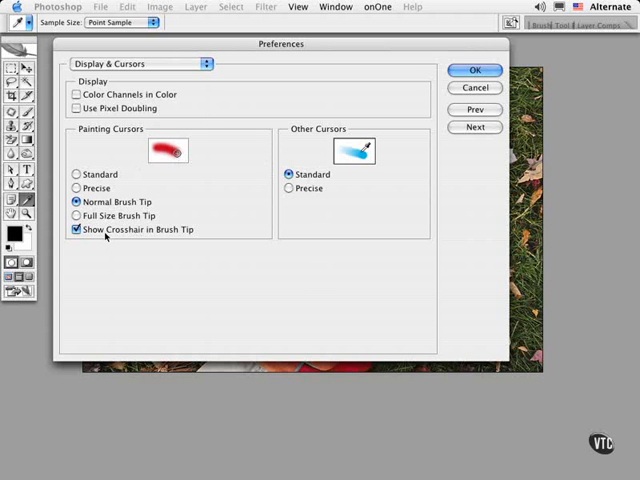
pyautogui.click(76, 216)
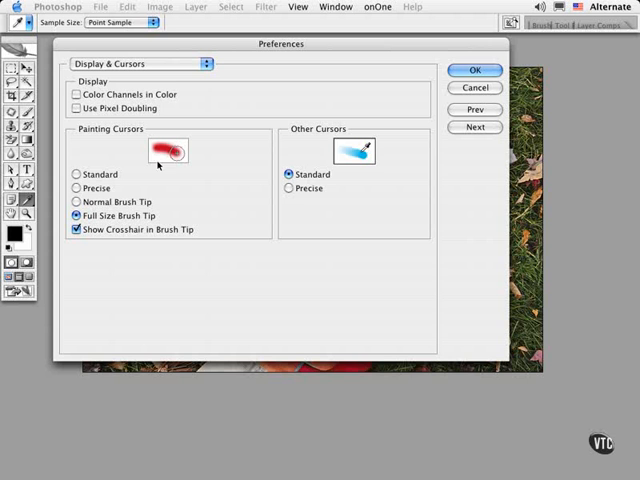
pyautogui.moveTo(164, 168)
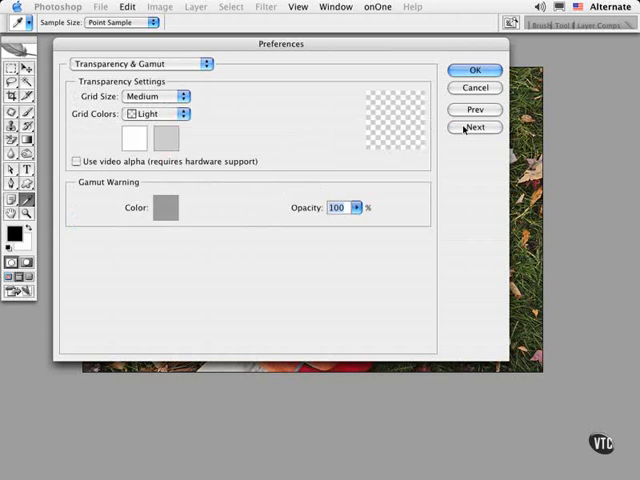
# Keep rulers in pixels in Units & Rulers and continue to Guides, Grid & Slices
pyautogui.click(474, 128)
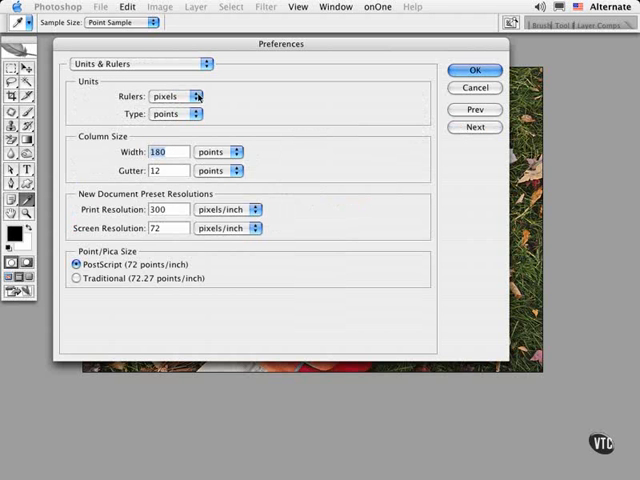
pyautogui.click(172, 96)
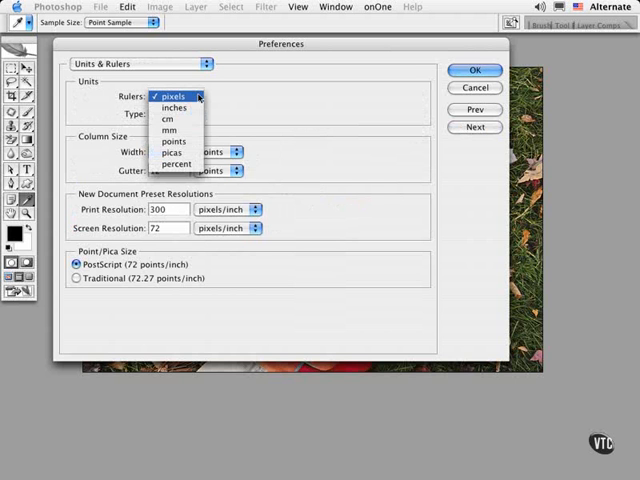
pyautogui.click(172, 96)
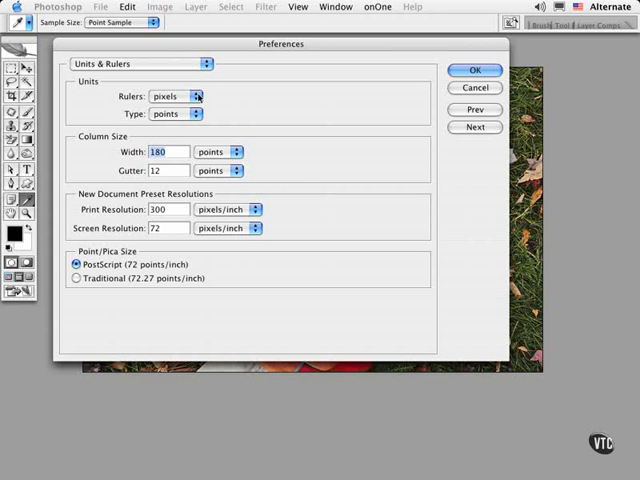
pyautogui.click(476, 128)
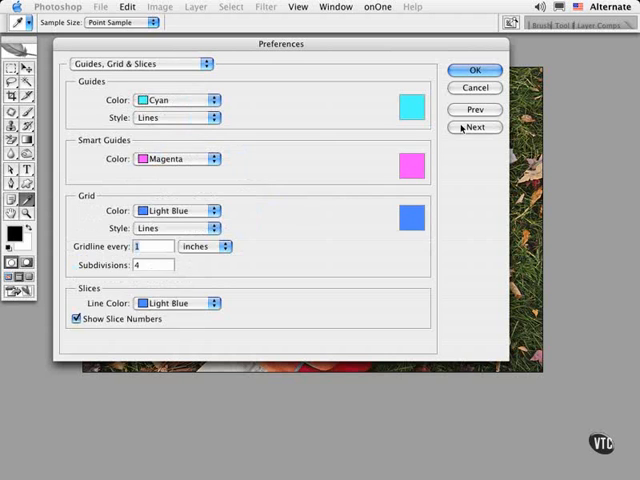
# Step past Plug-ins & Scratch Disks to the Type preferences pane
pyautogui.click(476, 128)
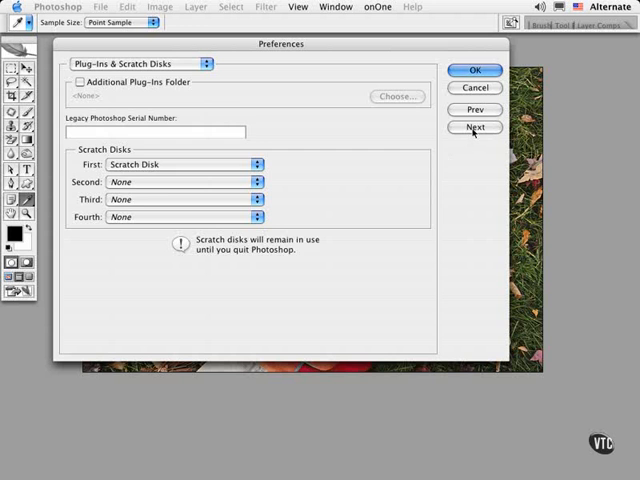
pyautogui.click(476, 128)
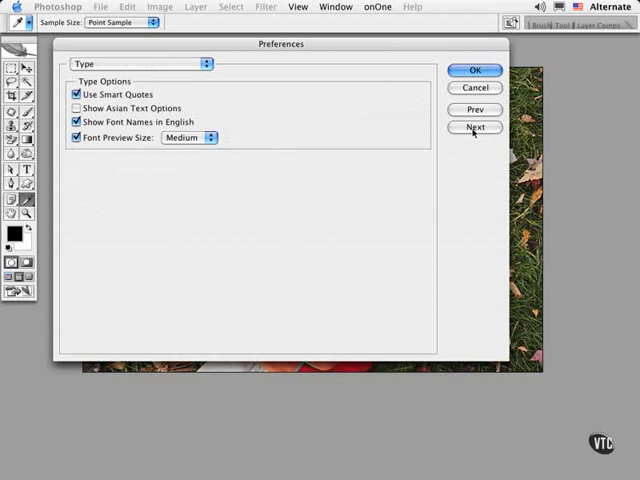